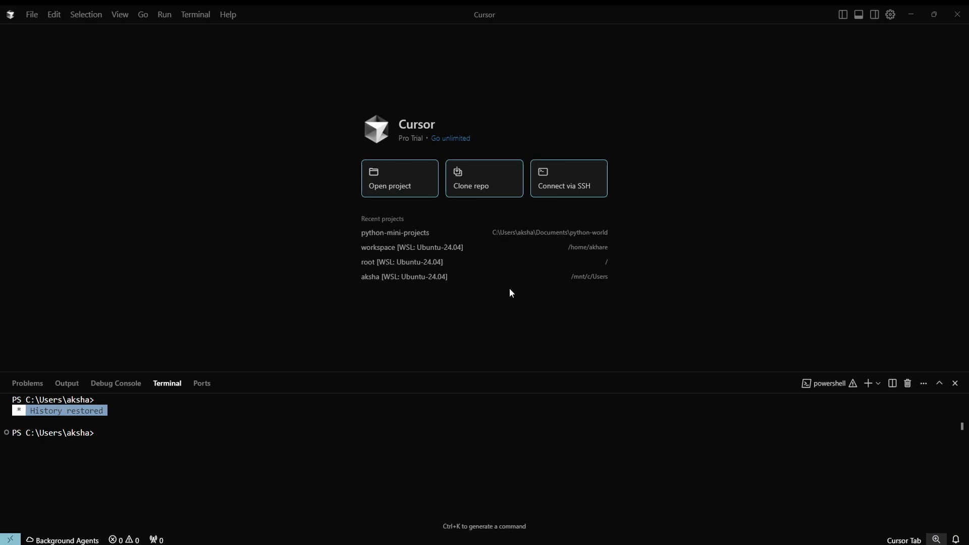
mouse_move(427, 223)
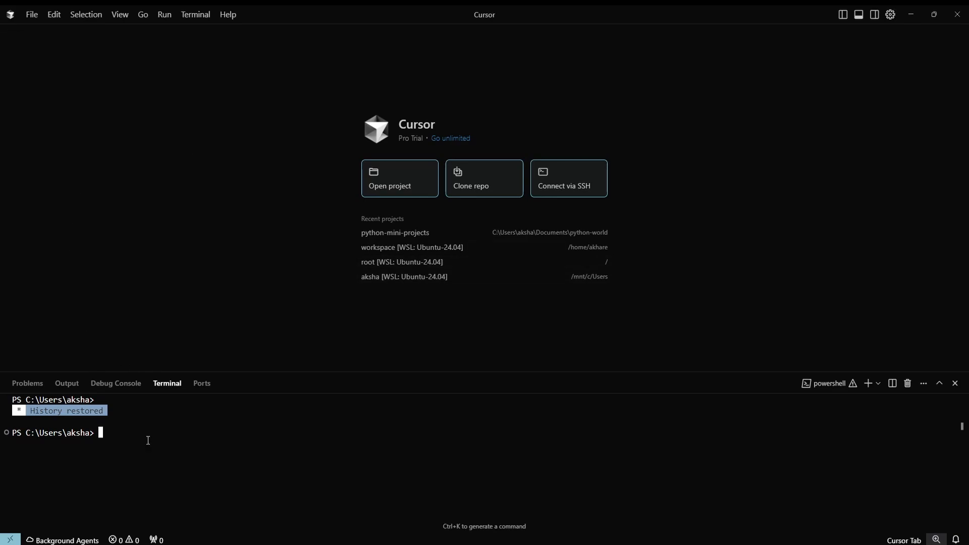
- From PowerShell, cd into Documents\python-world and run code . to open it in a new window
text(cd)
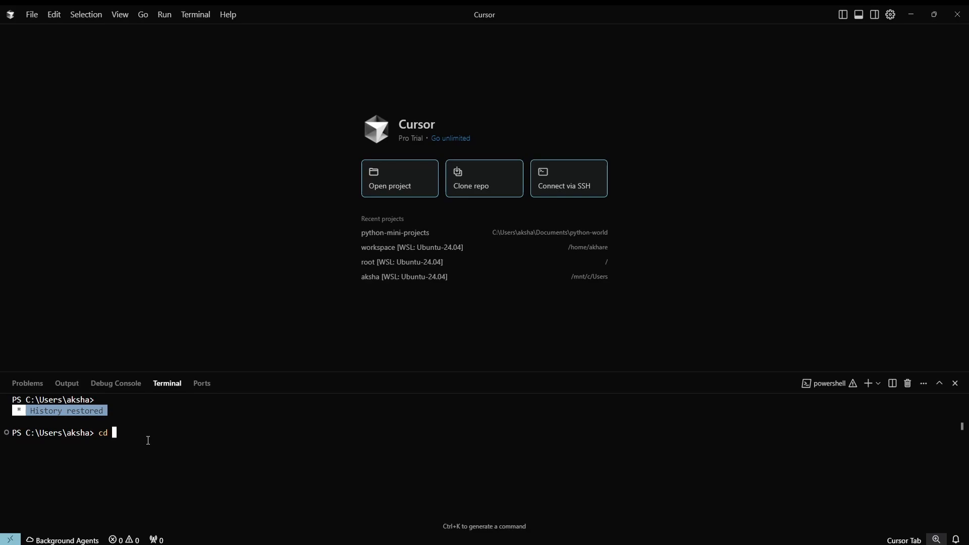
text(.\Documents\Animotica\)
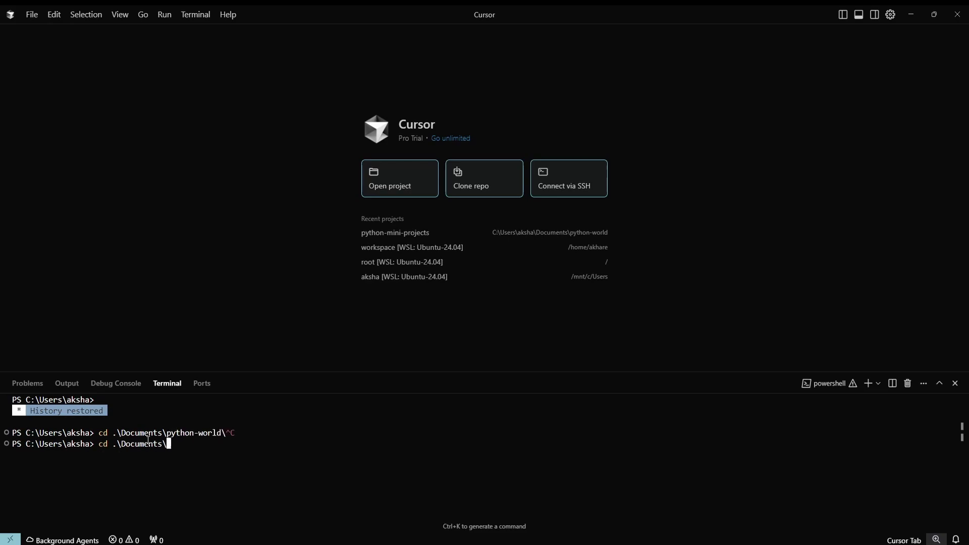
text(python-world\)
text(code .)
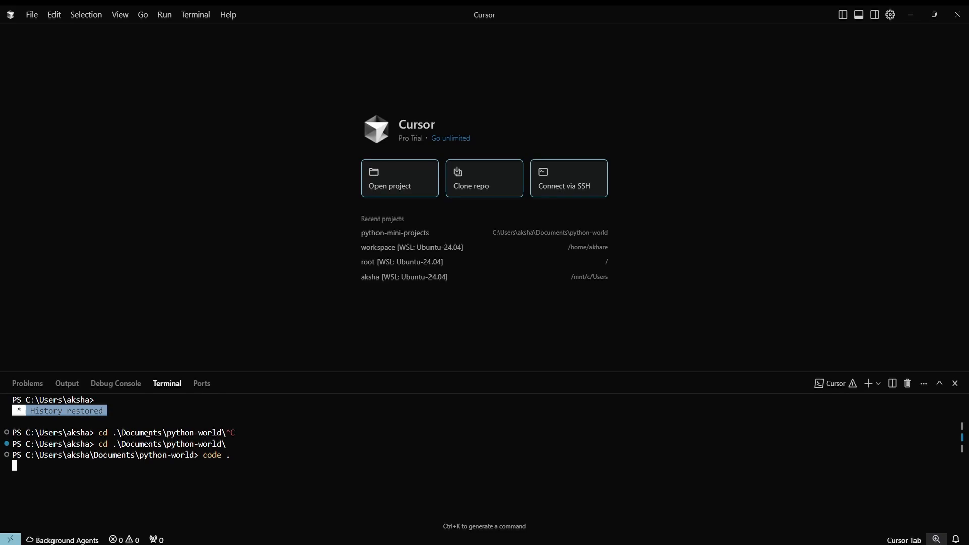
key(Enter)
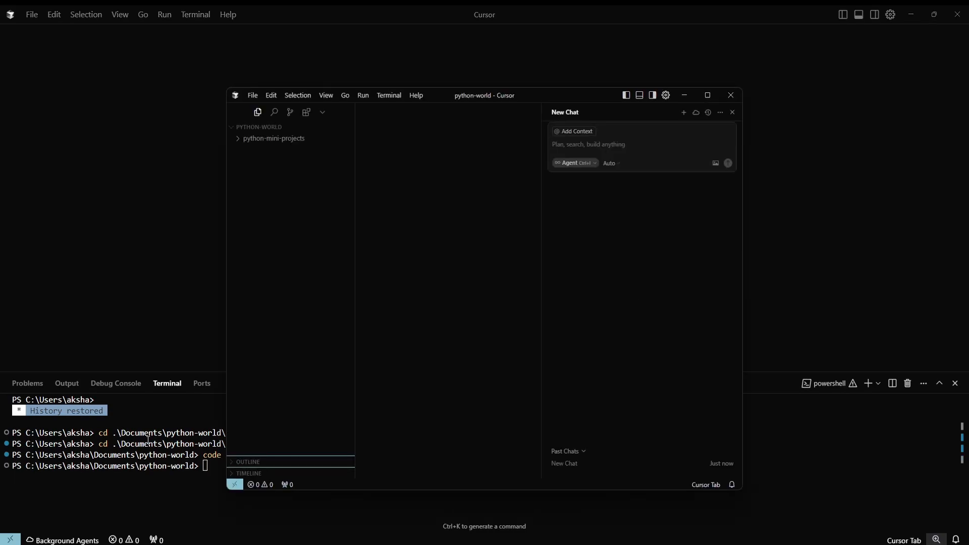
mouse_move(709, 106)
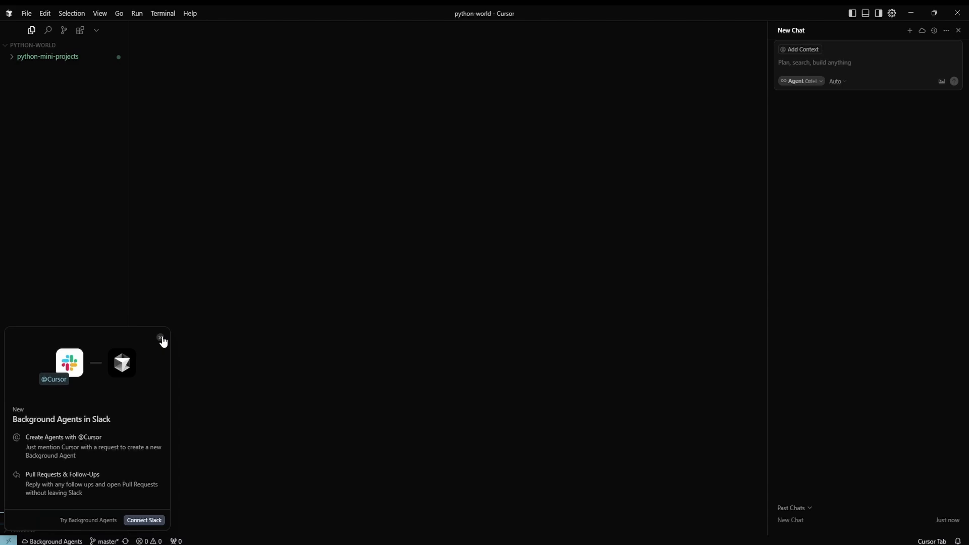
- Dismiss the Background Agents in Slack announcement and connect the window to WSL
click(80, 29)
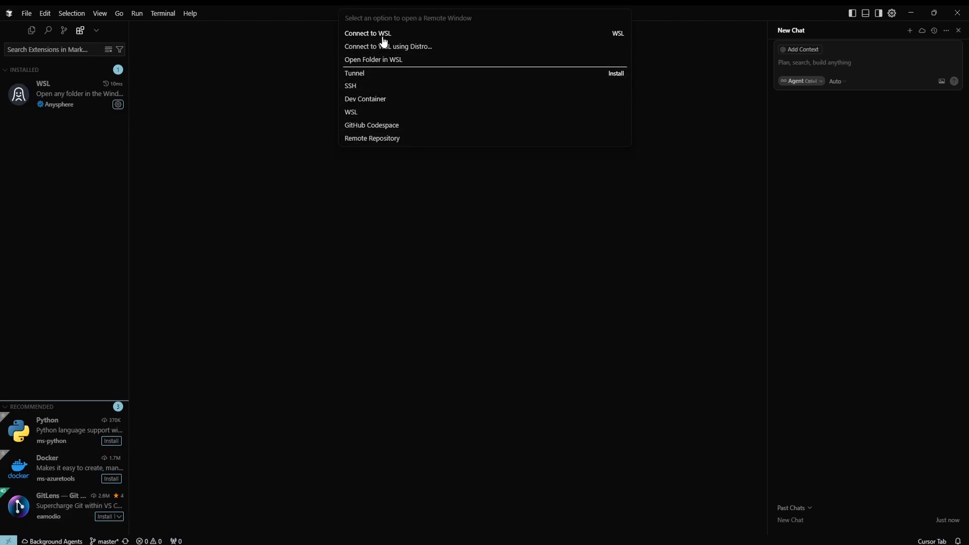
mouse_move(382, 39)
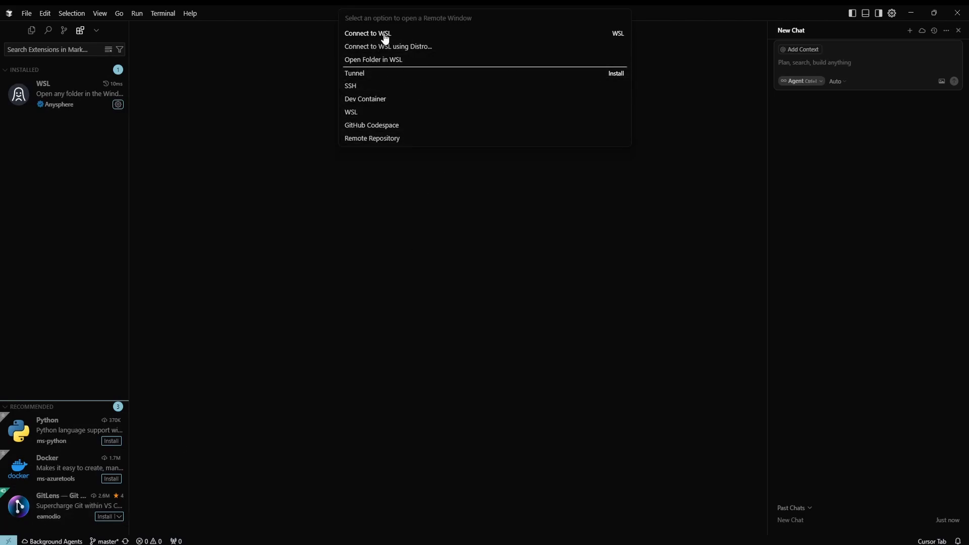
mouse_move(392, 62)
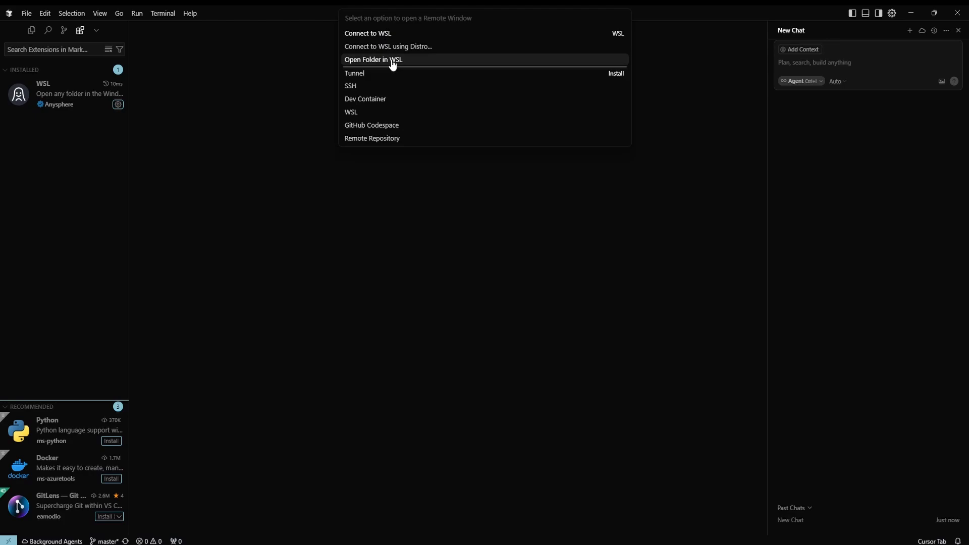
mouse_move(395, 35)
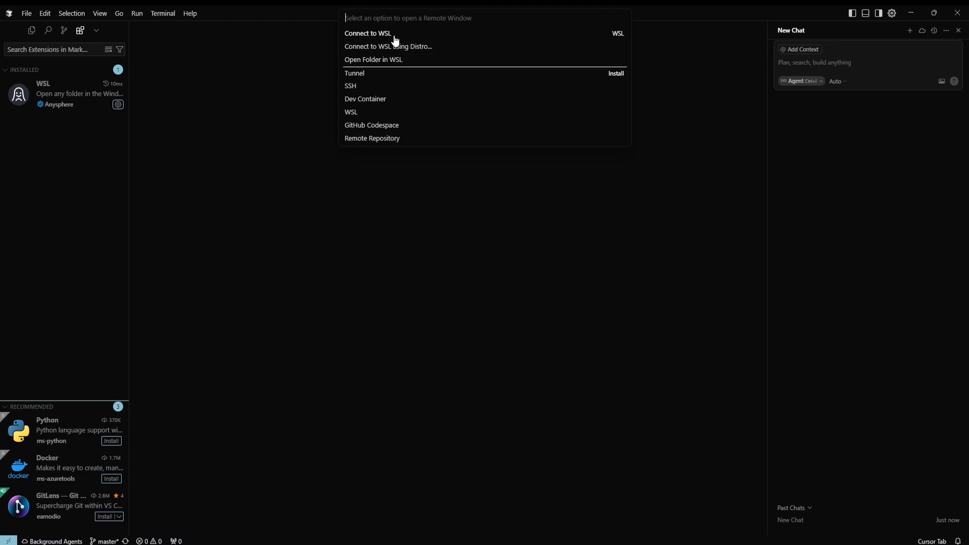
click(367, 33)
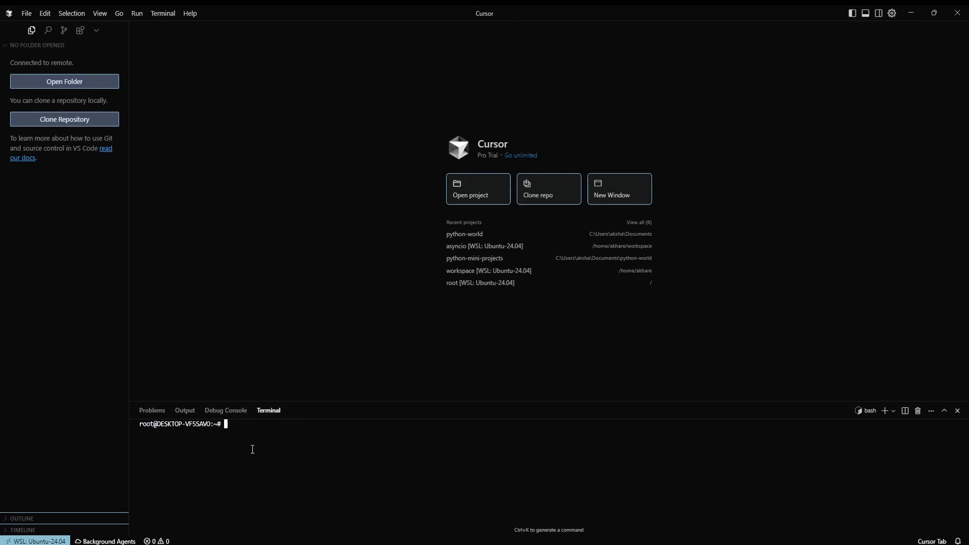
- Switch to user akhare, change into ~/workspace/asyncio and list its contents
text(su)
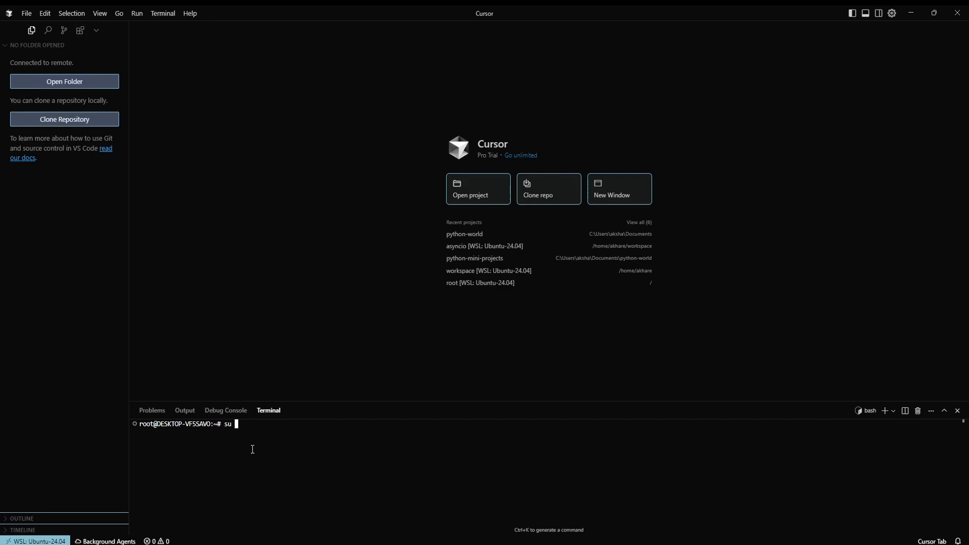
text(akhare)
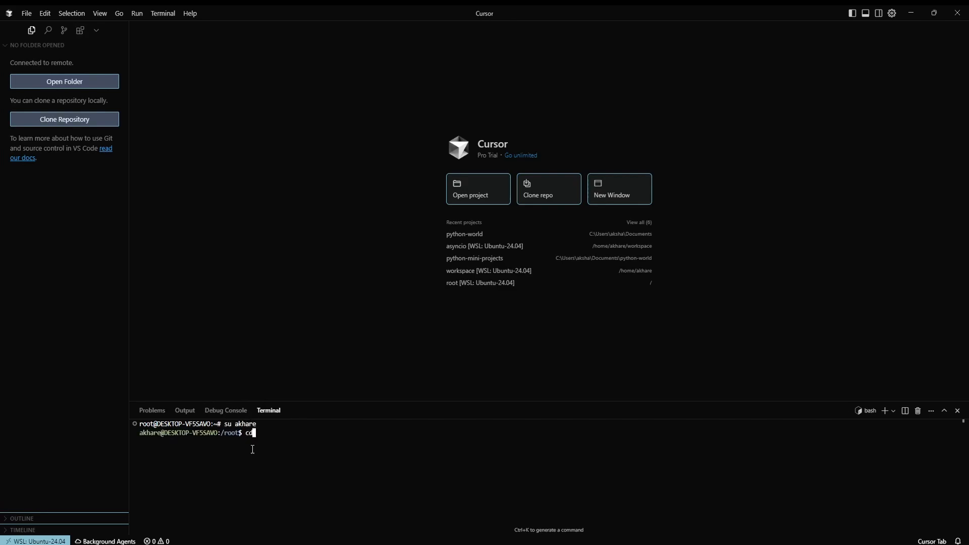
text(~/workspace/)
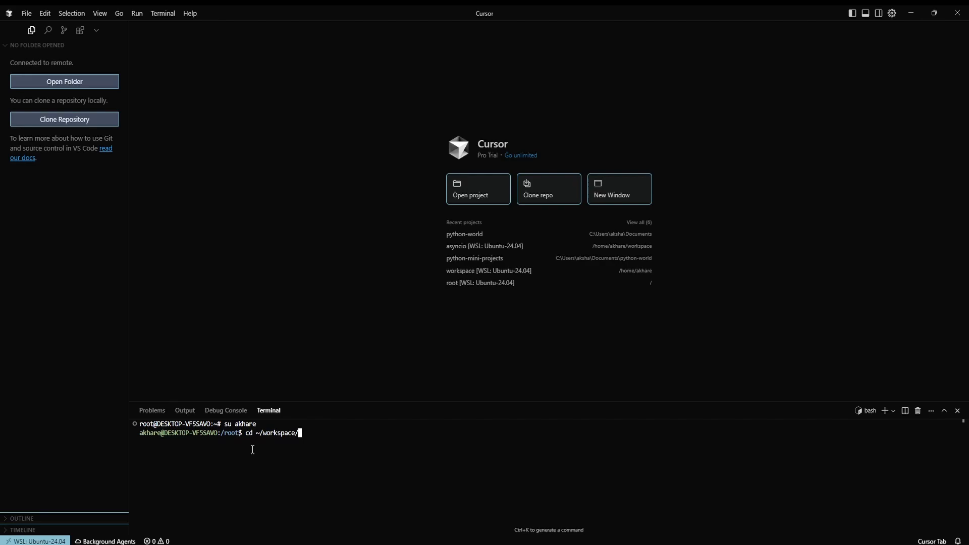
key(Tab)
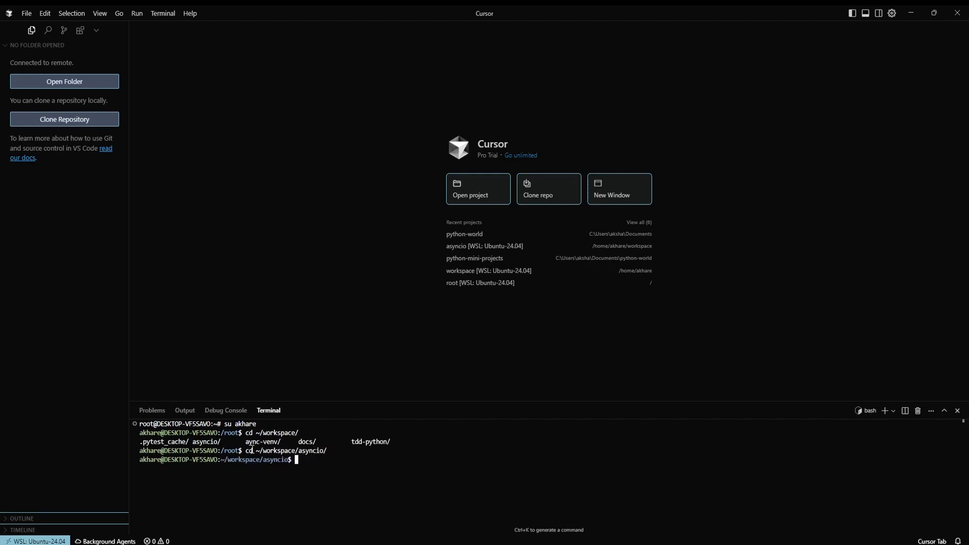
text(ls)
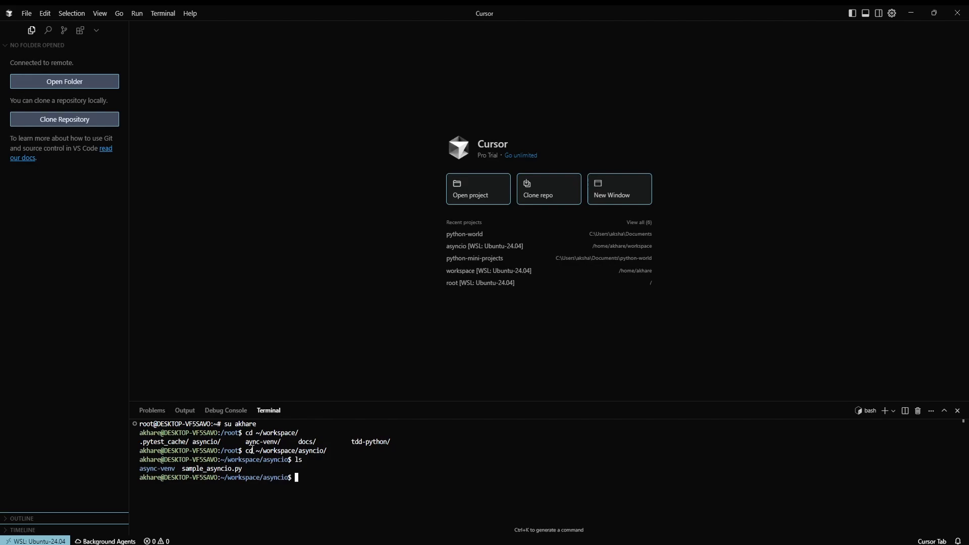
- Try opening the asyncio folder with code . and then cursor . from the shell
text(code .)
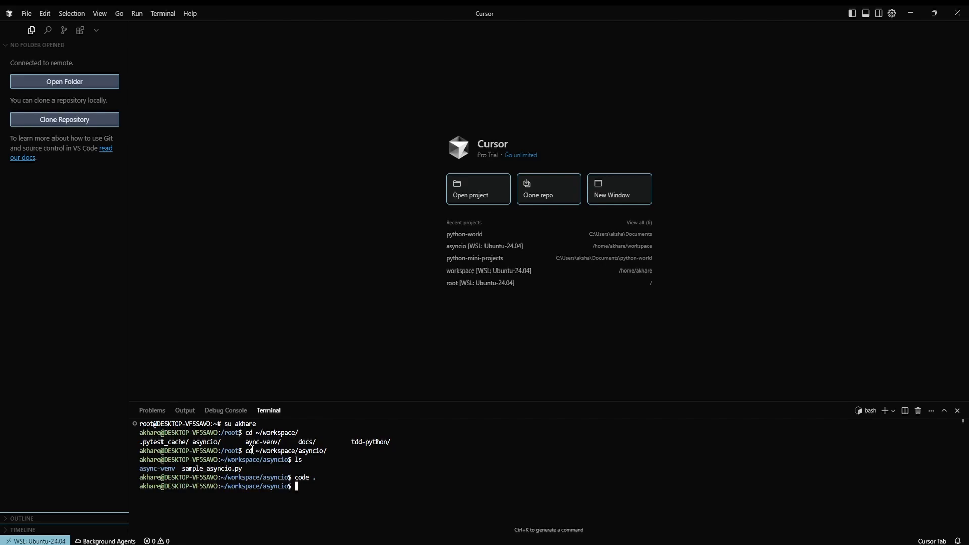
key(Enter)
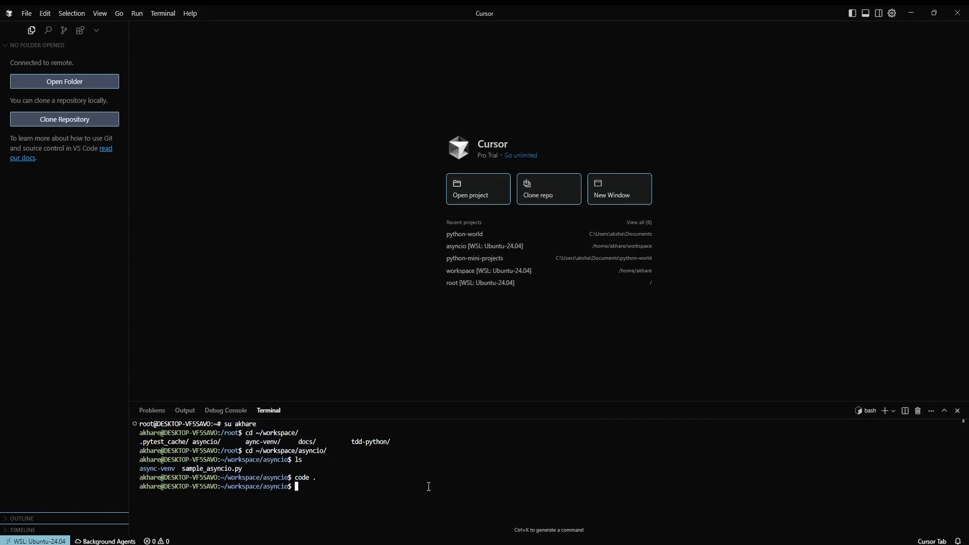
text(cursor .)
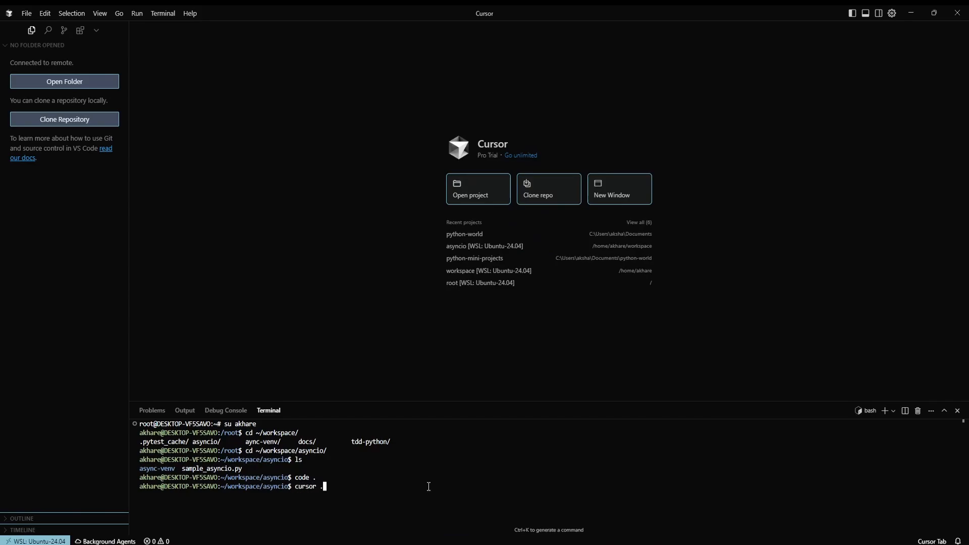
key(Enter)
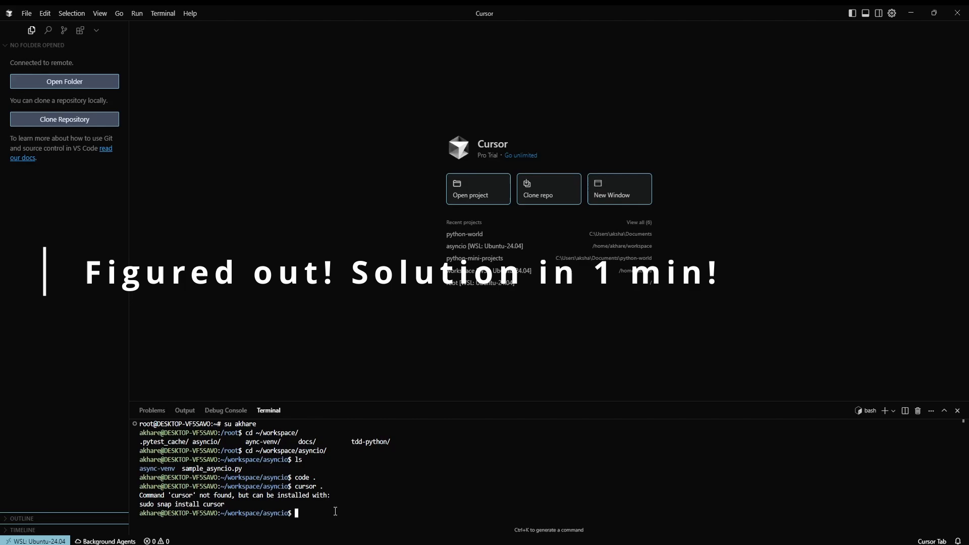
mouse_move(340, 484)
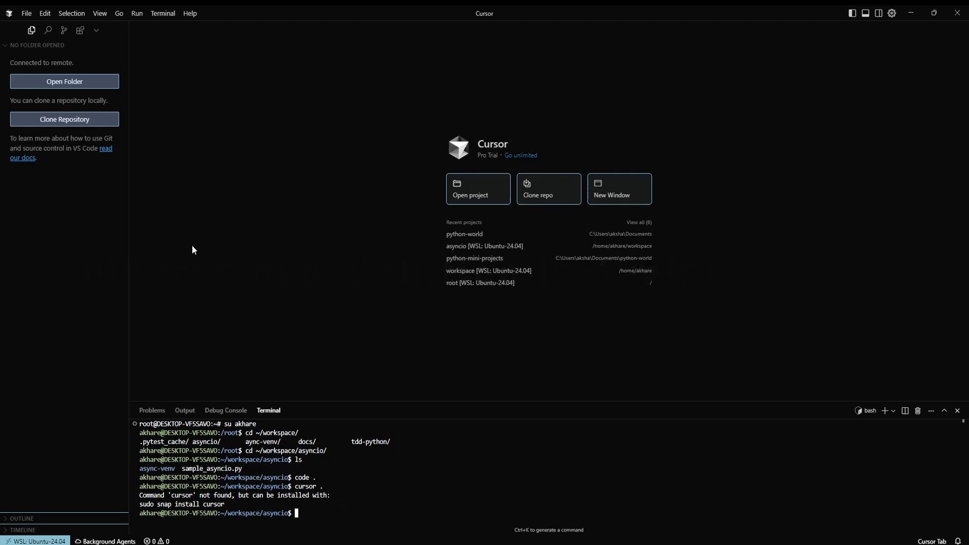
- Open the asyncio workspace folder through the Explorer's Open Folder box
click(64, 82)
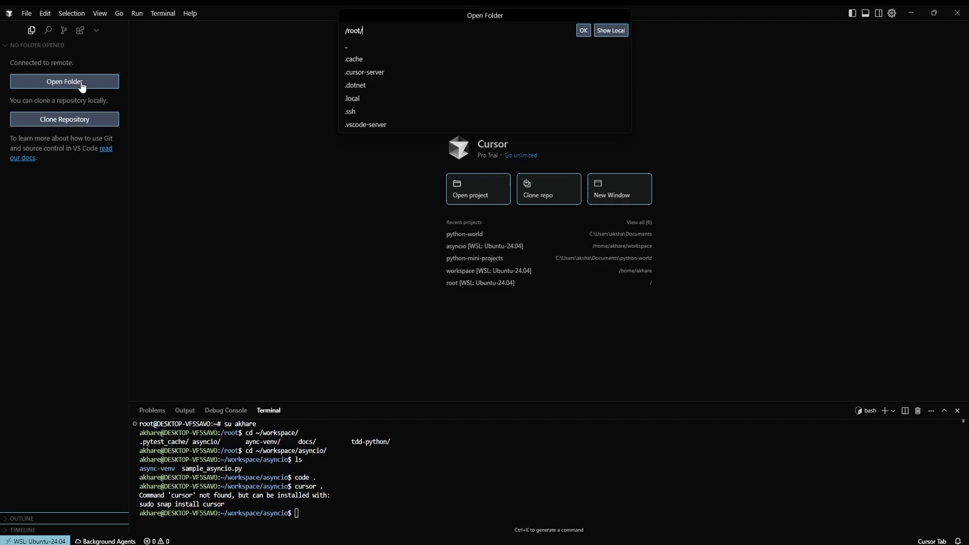
text(/r)
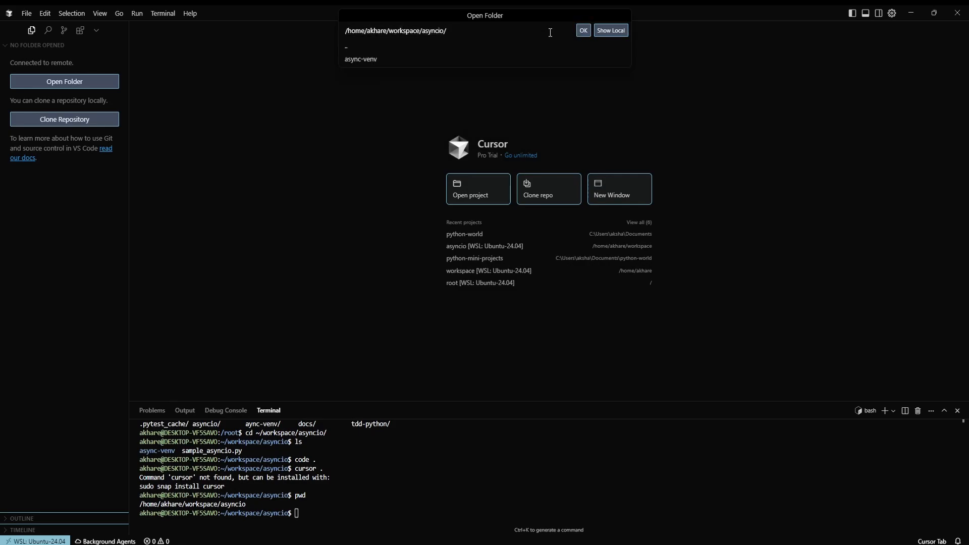
click(583, 30)
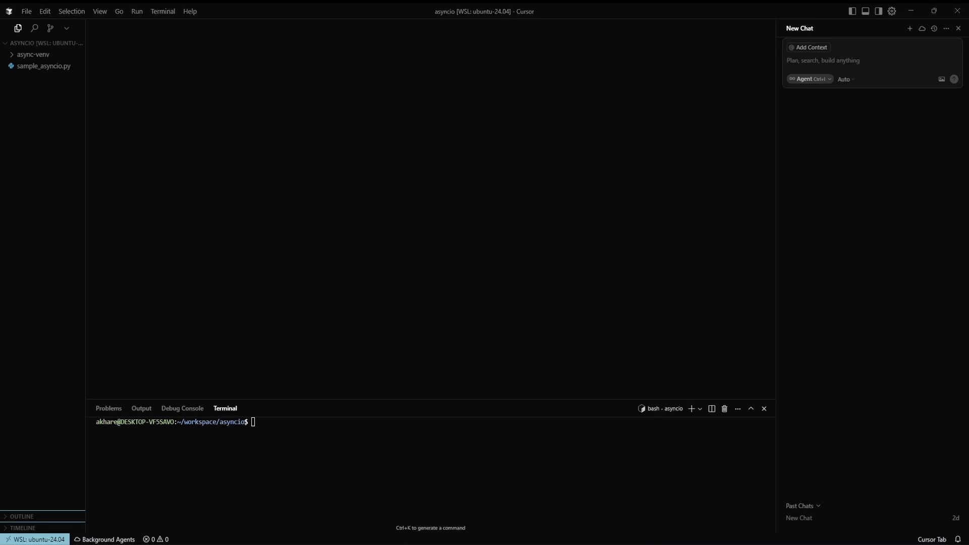
- cd into /mnt/c/Users/aksha/AppData/Local/Programs/cursor/resources/app/bin in the terminal
text(cd /mnt/c/Users/aksha/AppData/Local/Programs/cursor/resources/app/bin)
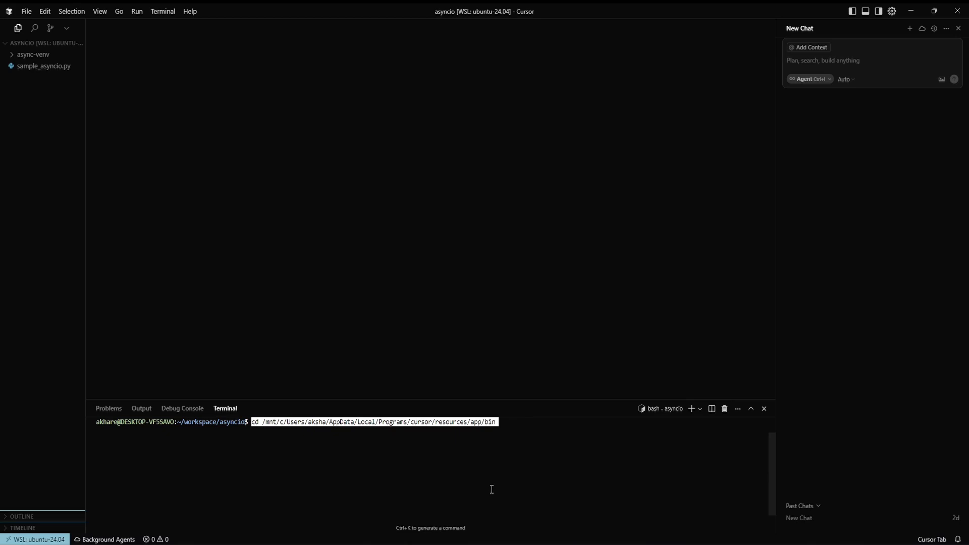
mouse_move(283, 432)
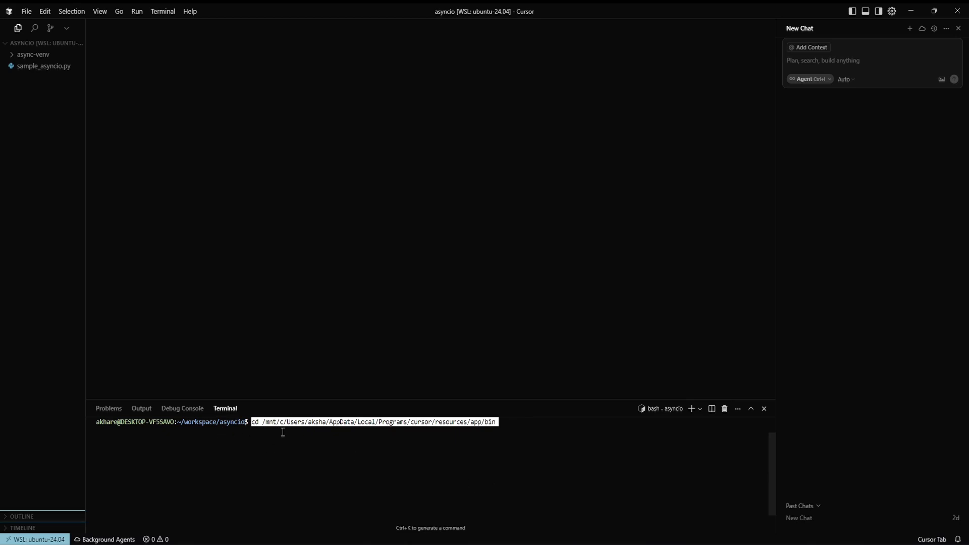
mouse_move(264, 451)
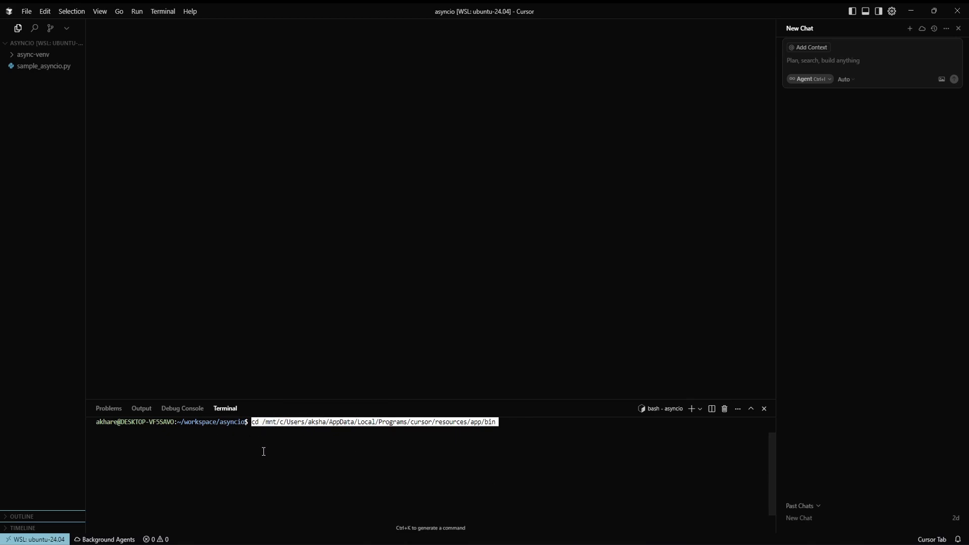
mouse_move(303, 425)
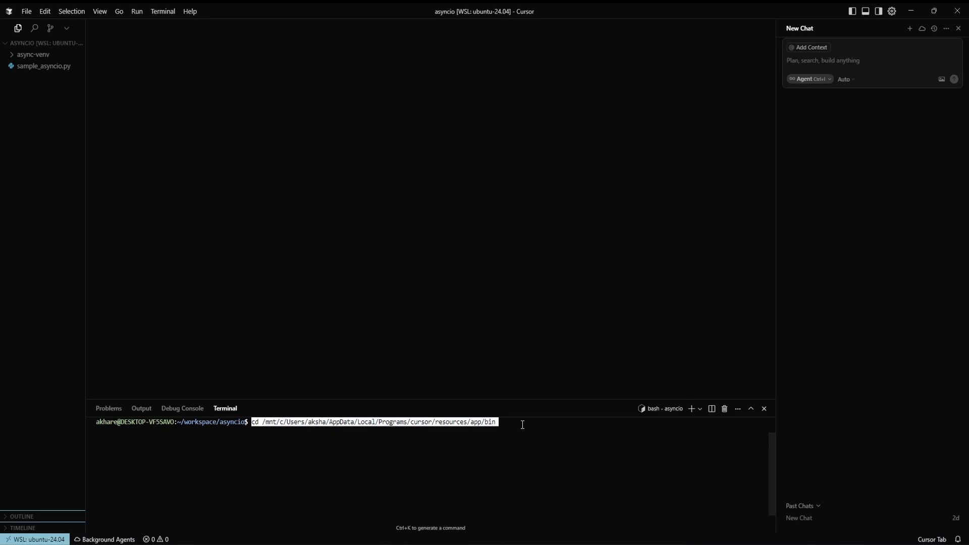
key(Enter)
text(ls)
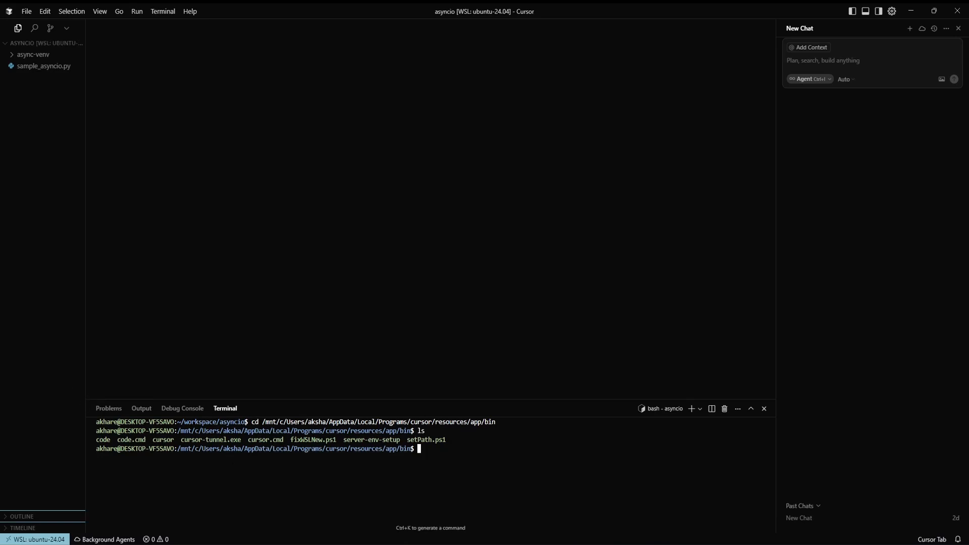
mouse_move(469, 118)
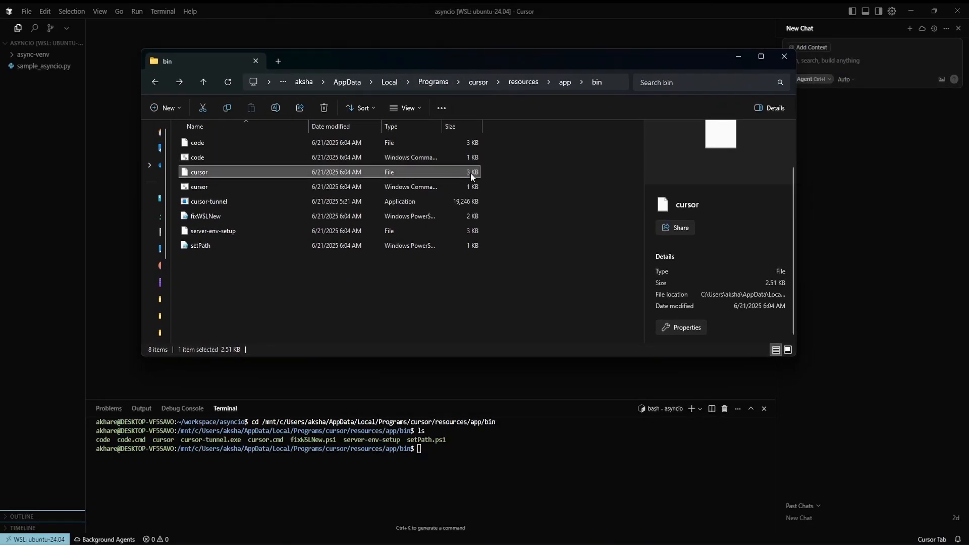
mouse_move(200, 210)
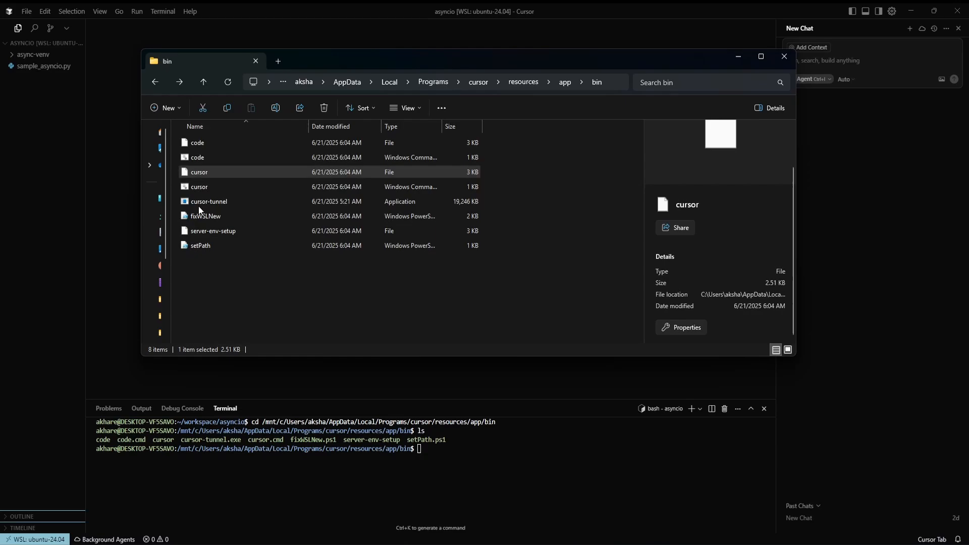
click(784, 57)
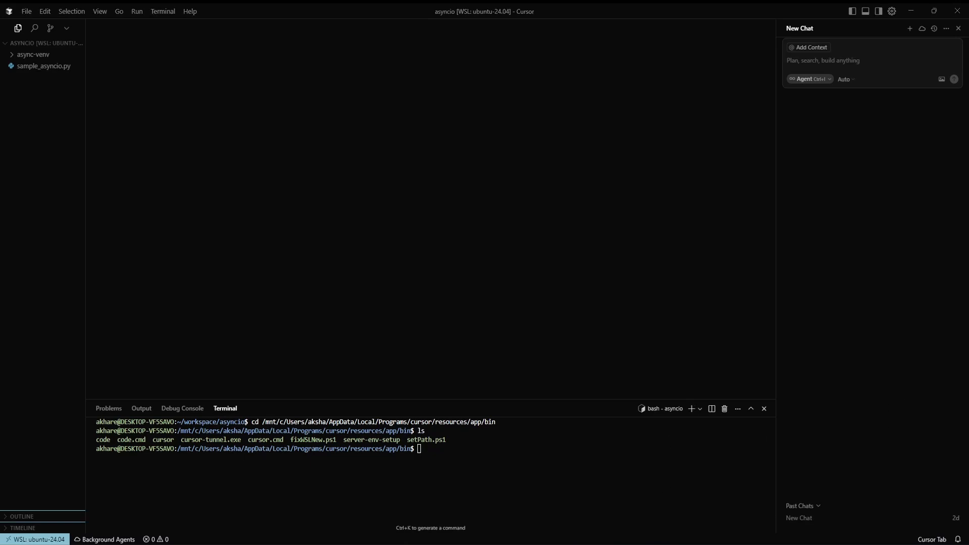
- Append the Cursor bin export PATH line to ~/.zshrc, then cd to ~/workspace/tdd-python and run cursor
text(echo -e '\n# Cursor \nexport PATH="$PATH:/mnt/c/Users/aksha/AppData/Local/Programs/cursor/resources/app/bin"' >> ~/.zshrc)
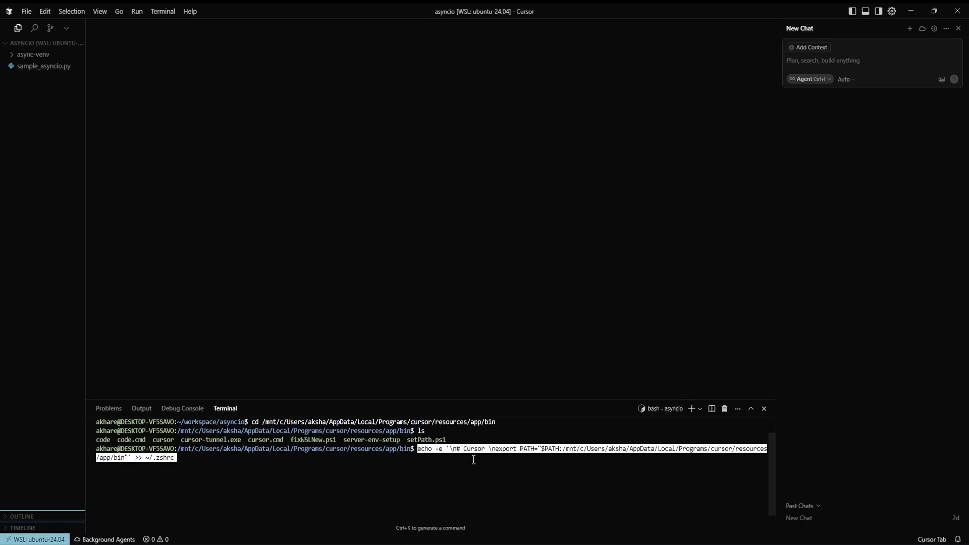
mouse_move(329, 476)
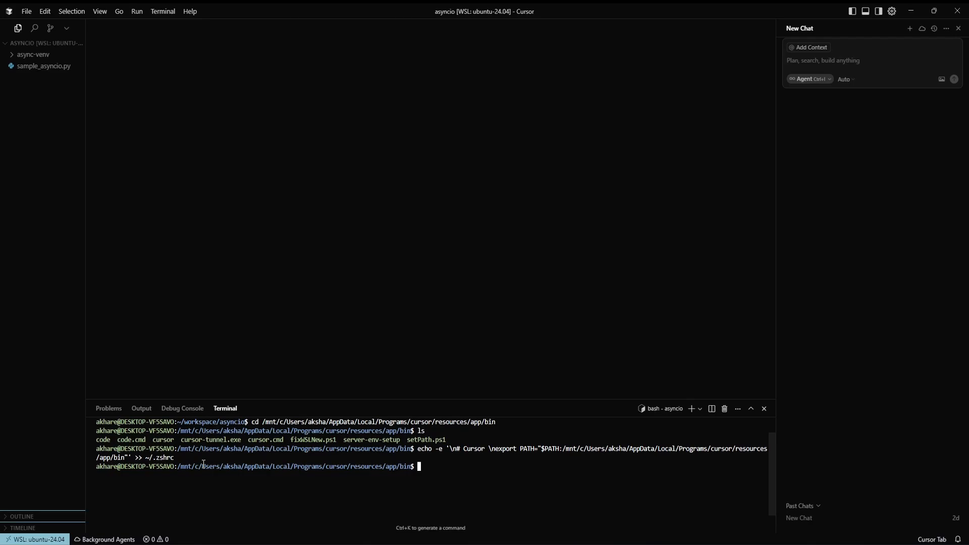
text(cd ~)
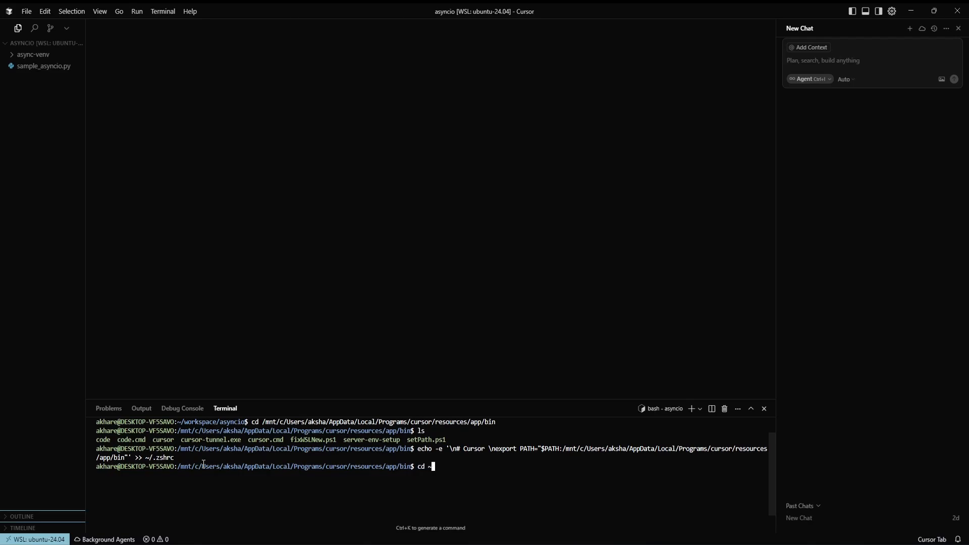
text(wo)
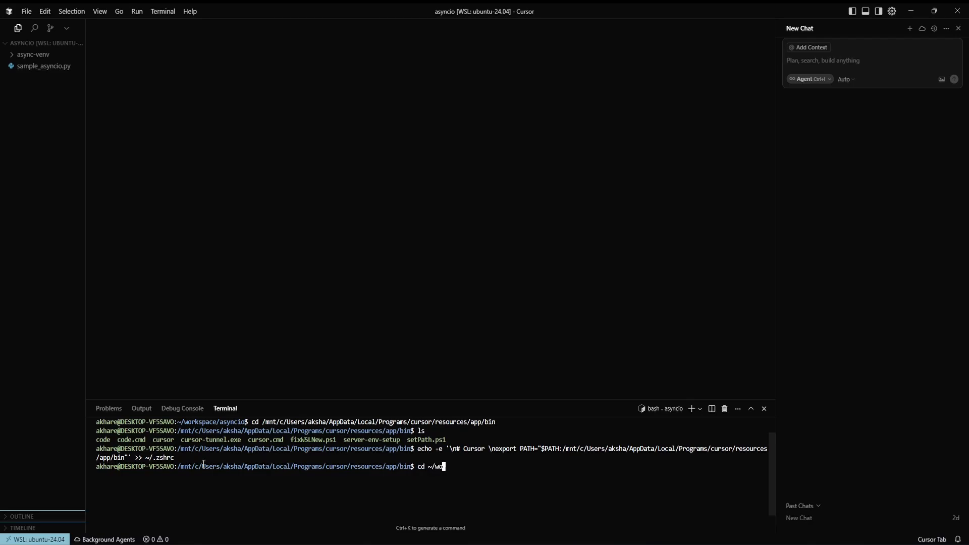
text(rkspace/tdd-python/)
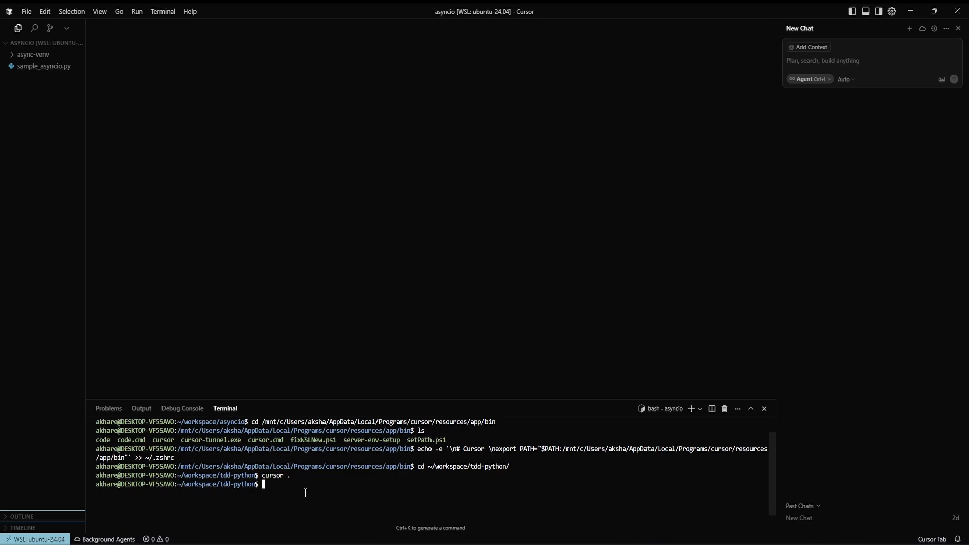
text(cursor ~/.zshrc)
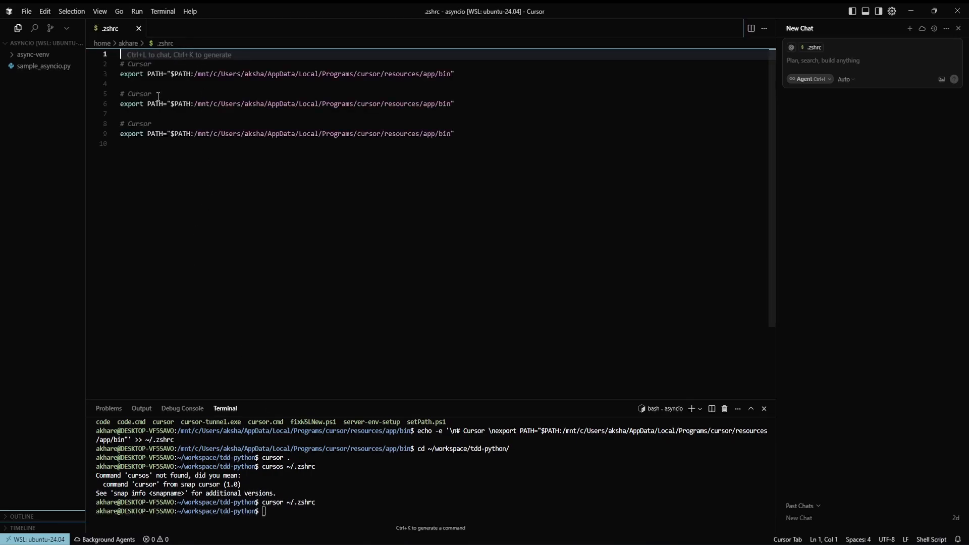
mouse_move(449, 139)
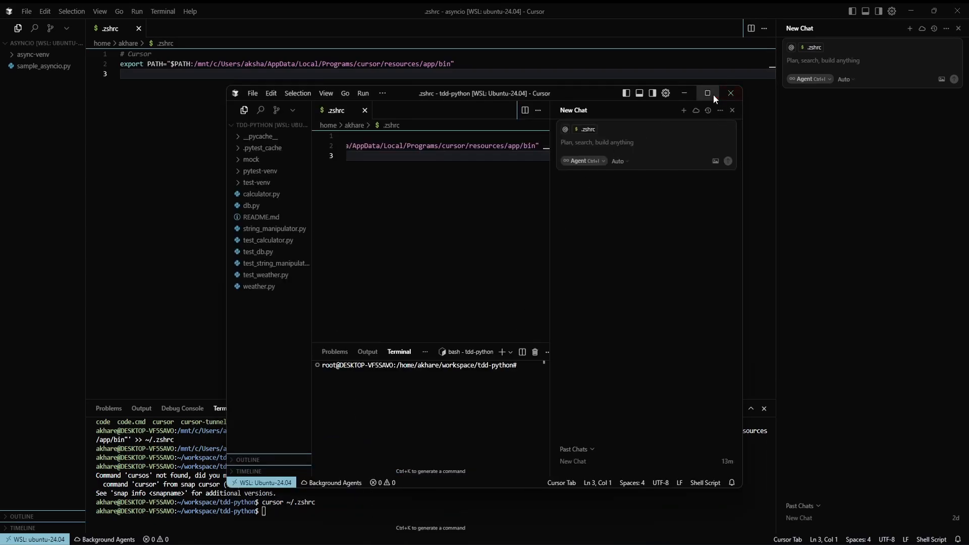
- Maximize the tdd-python window, su to akhare, source ~/.zshrc, and retry cursor . and code
click(707, 93)
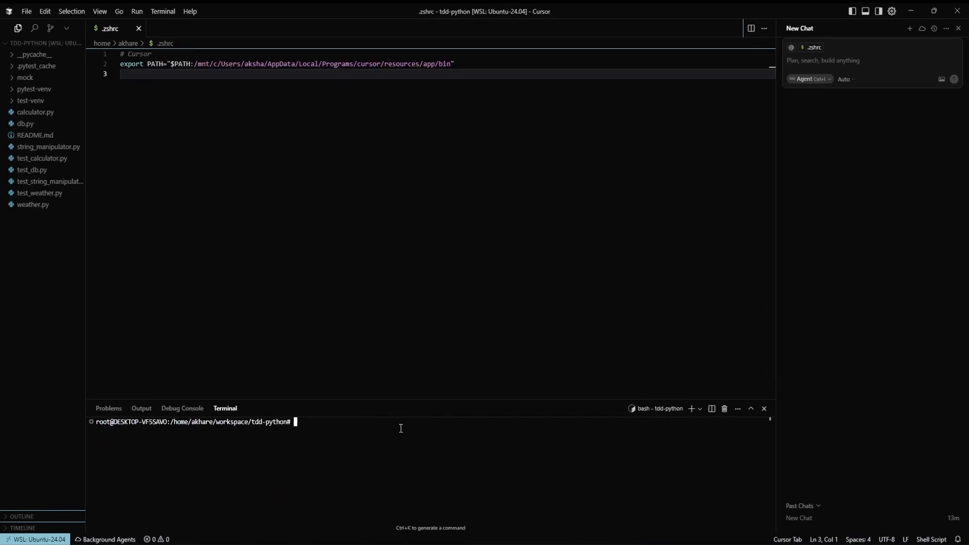
text(su akhare)
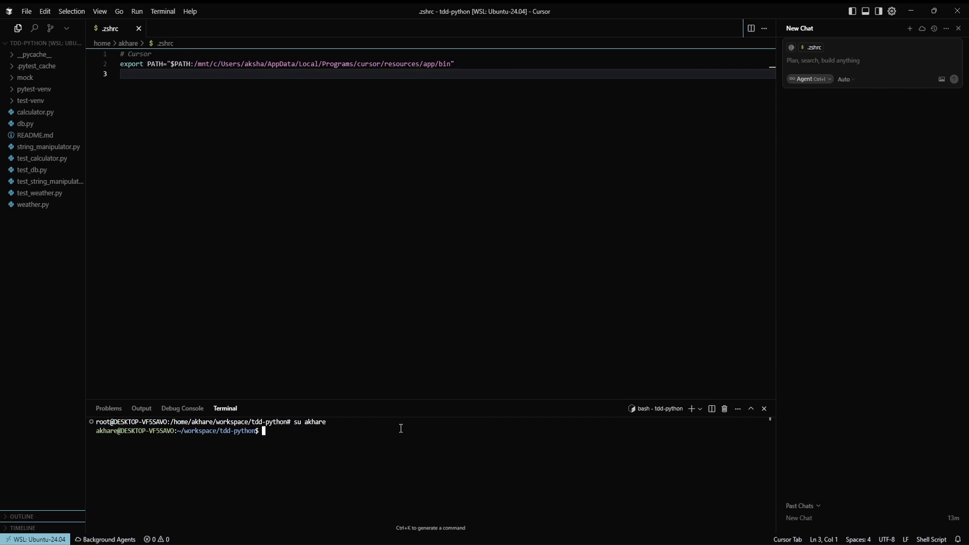
text(cursor .)
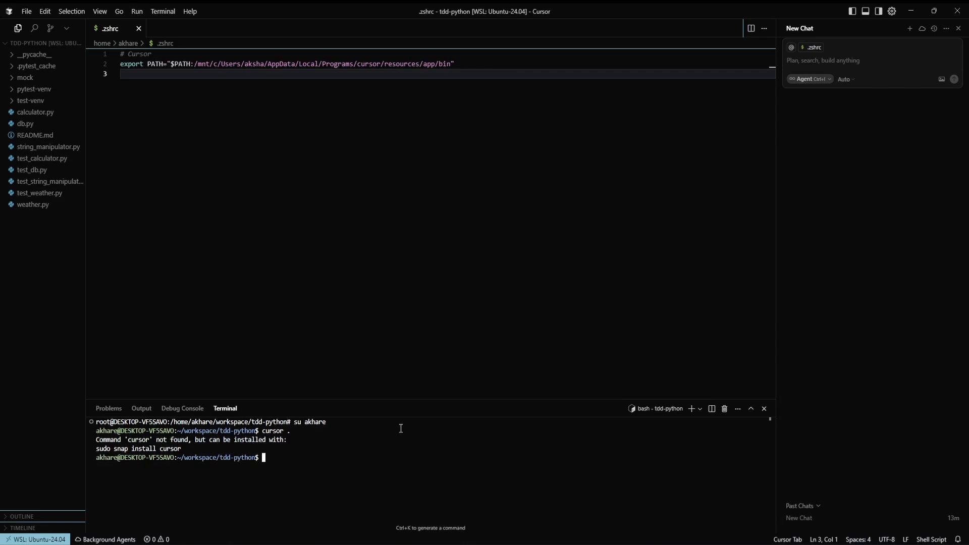
text(source ~/.zshr)
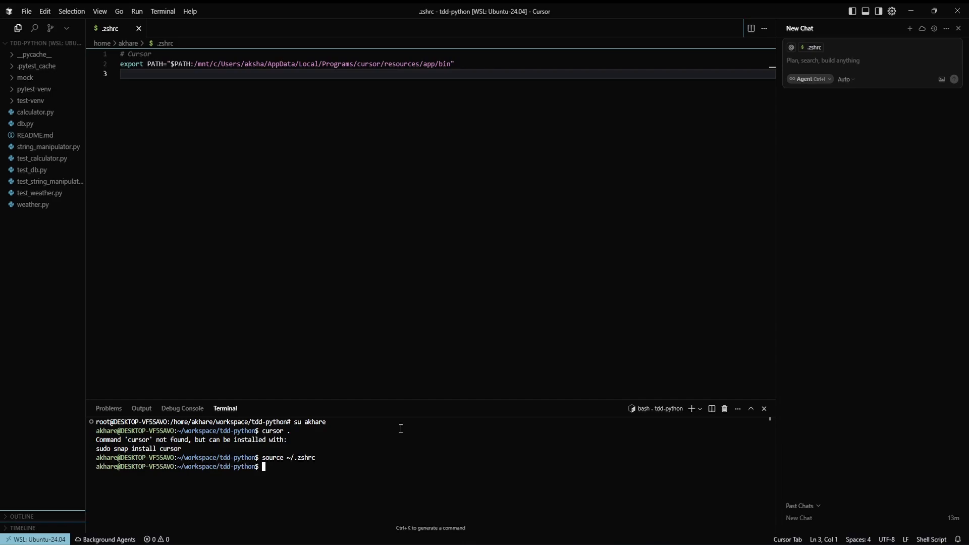
text(cursor .)
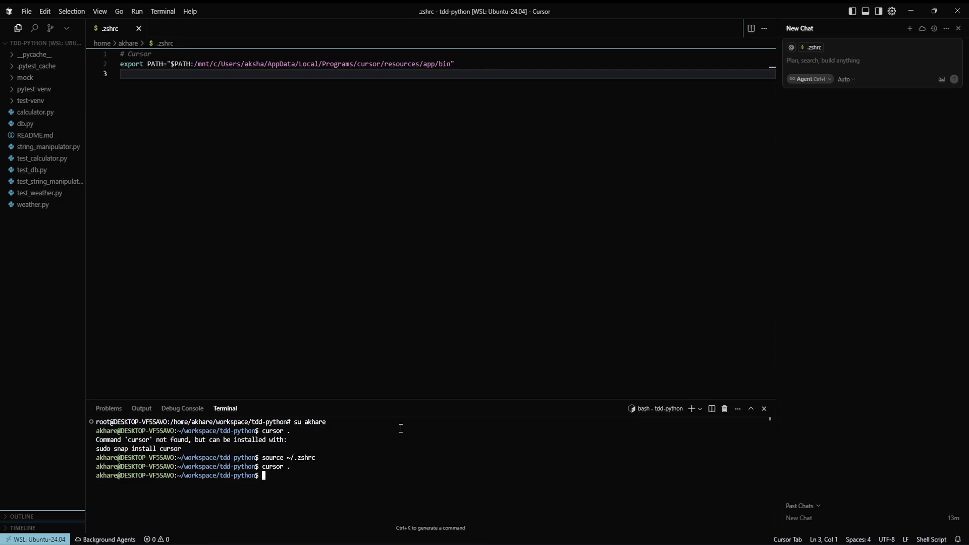
text(code .)
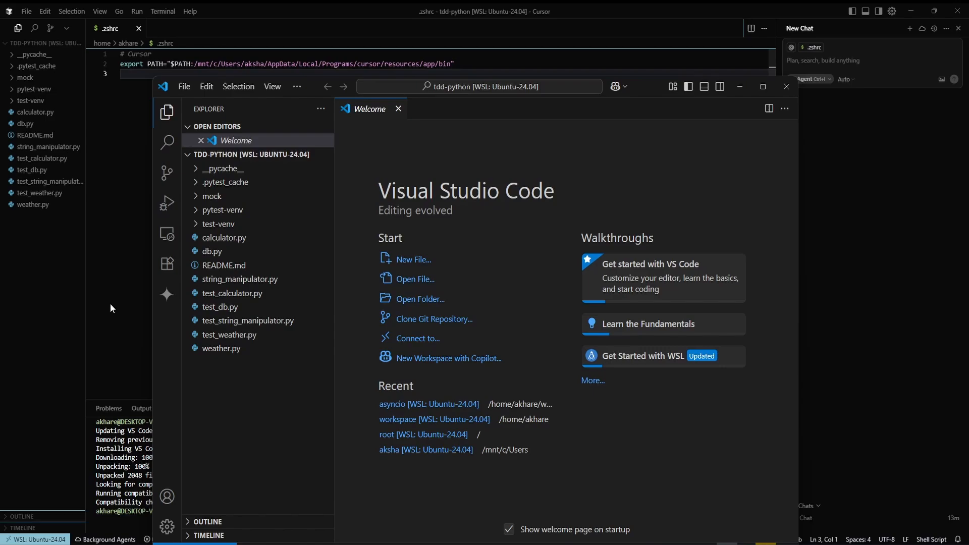
- Bring the Cursor window back to the front after VS Code opens tdd-python
click(785, 86)
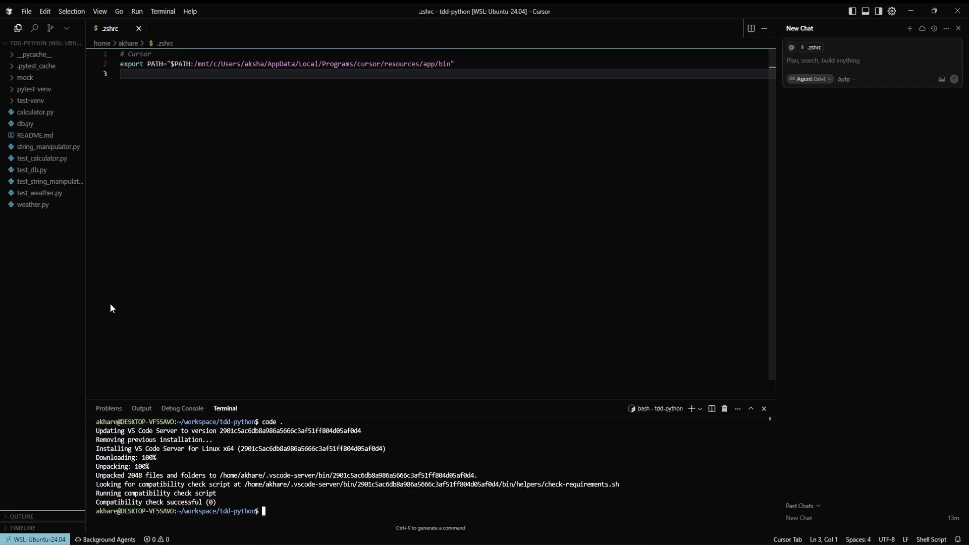